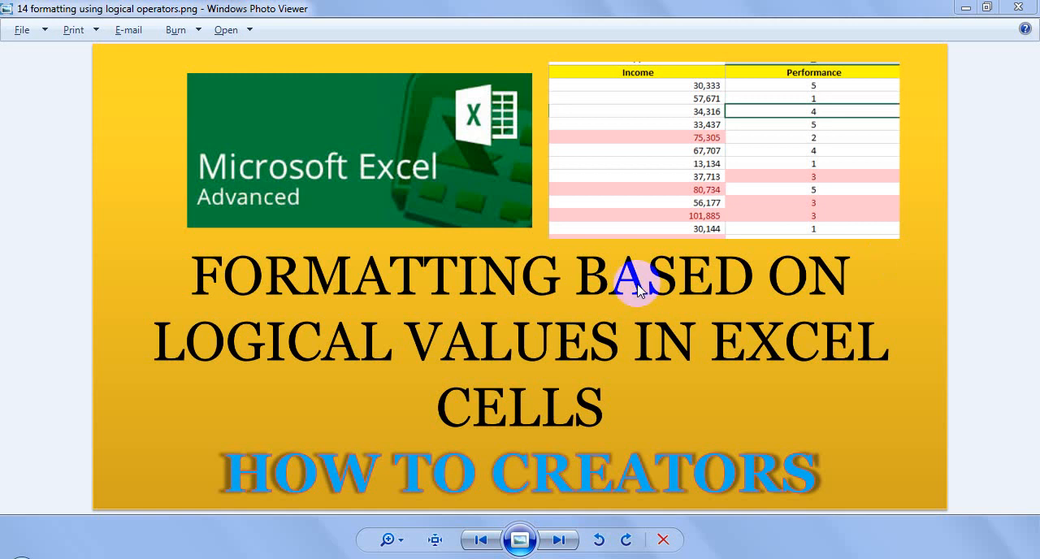
mouse_move(640, 296)
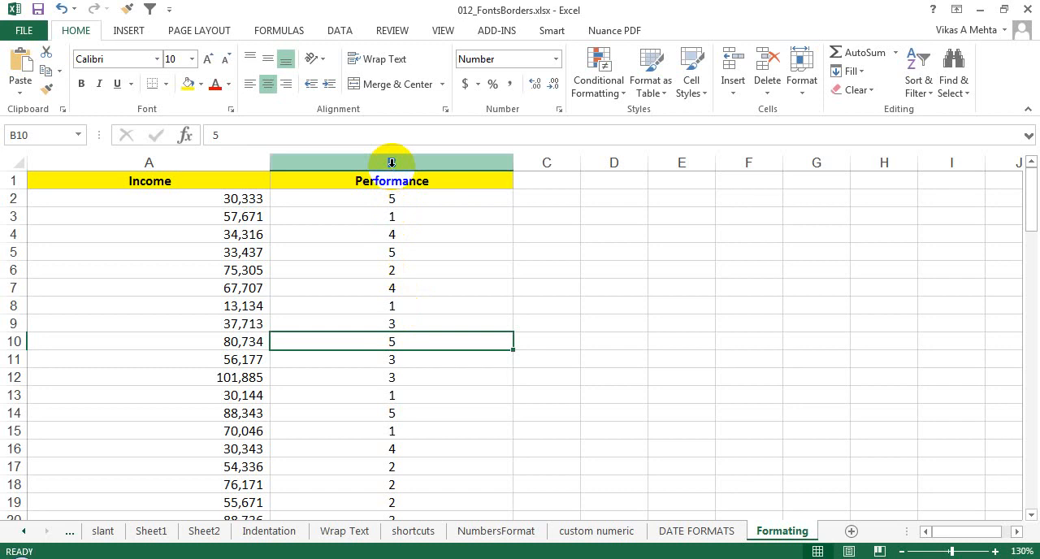
Step: Select the whole Performance column B
right_click(392, 163)
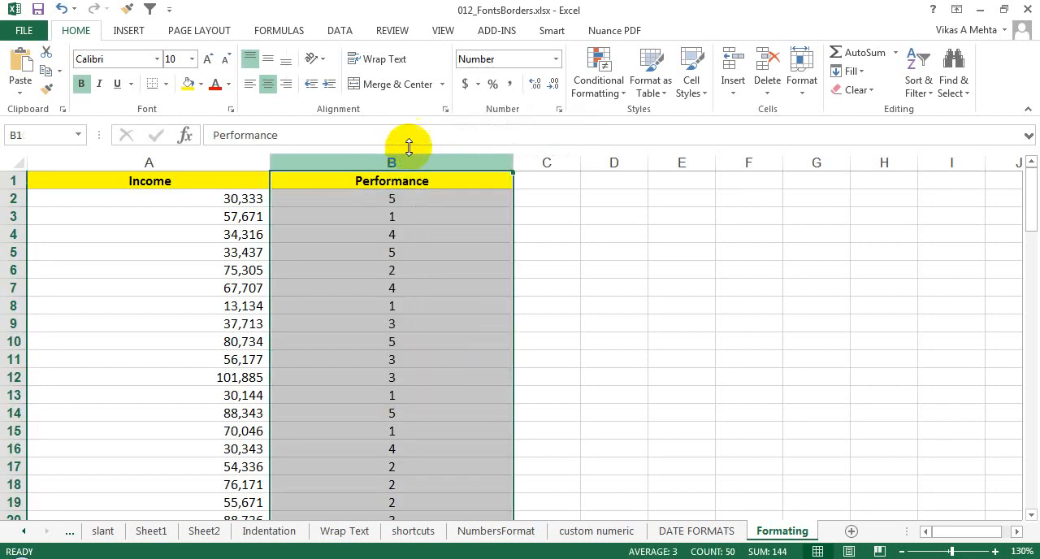
mouse_move(598, 73)
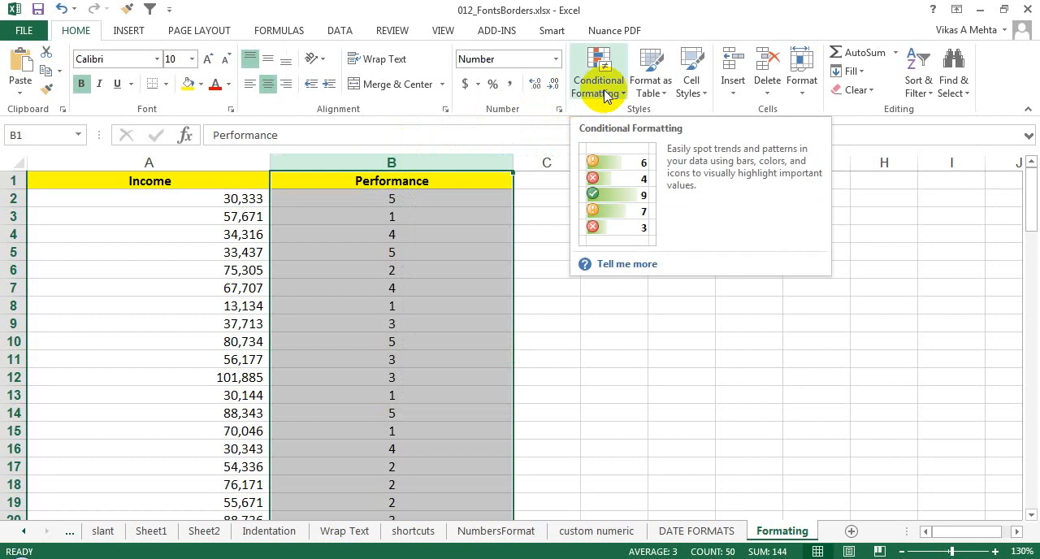
Step: Bring up the Conditional Formatting highlight-cell rule choices from the Home ribbon
left_click(598, 71)
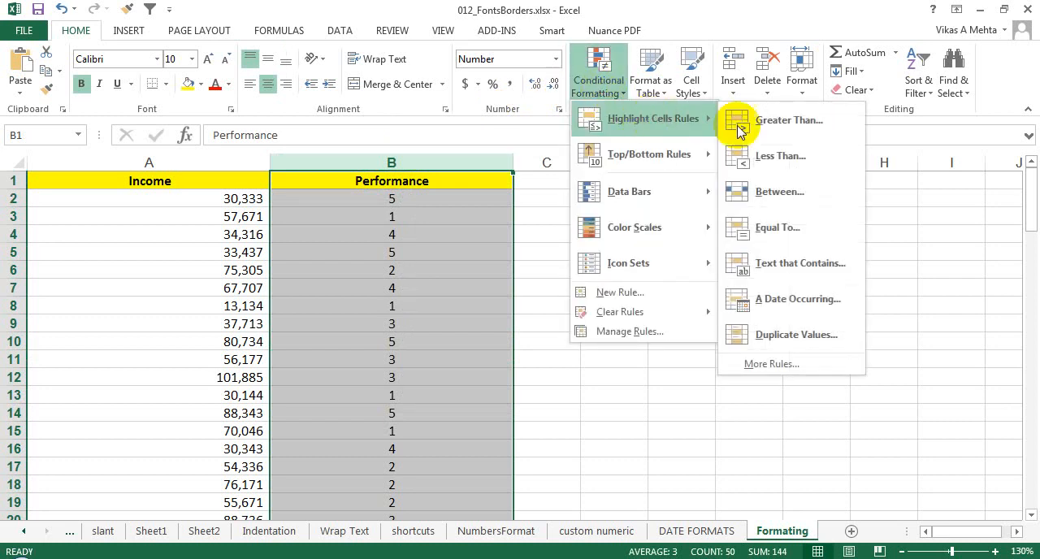
mouse_move(763, 227)
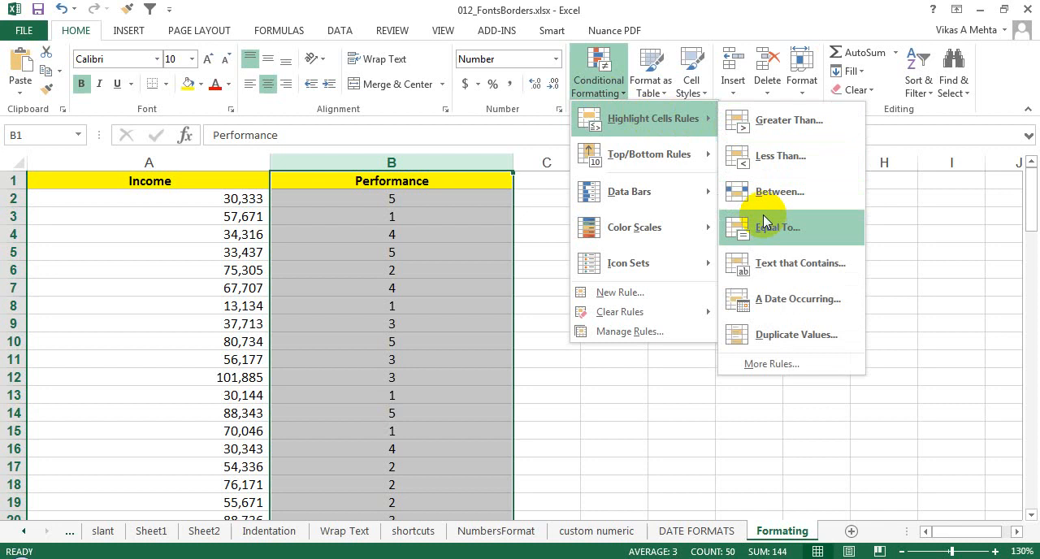
mouse_move(786, 120)
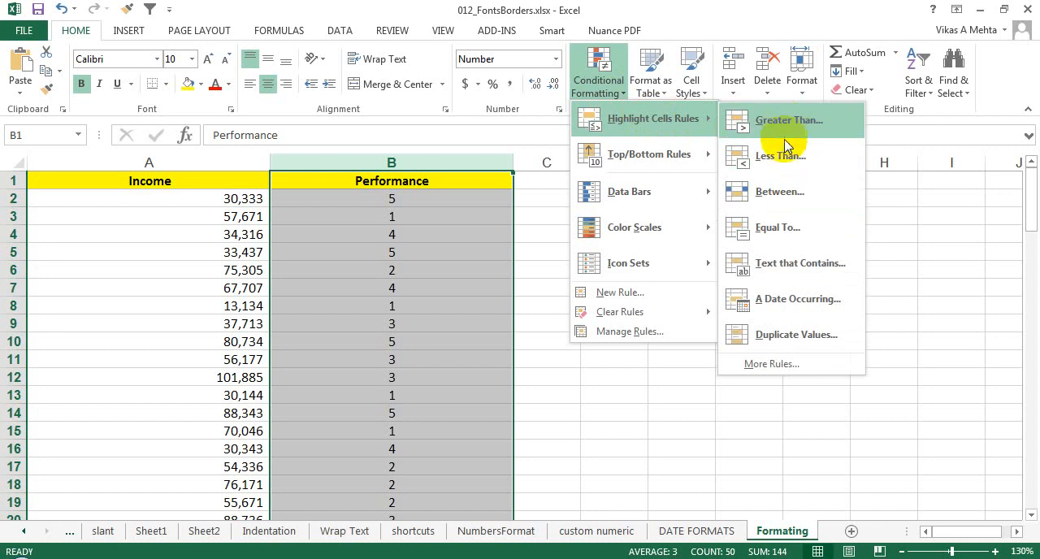
mouse_move(780, 228)
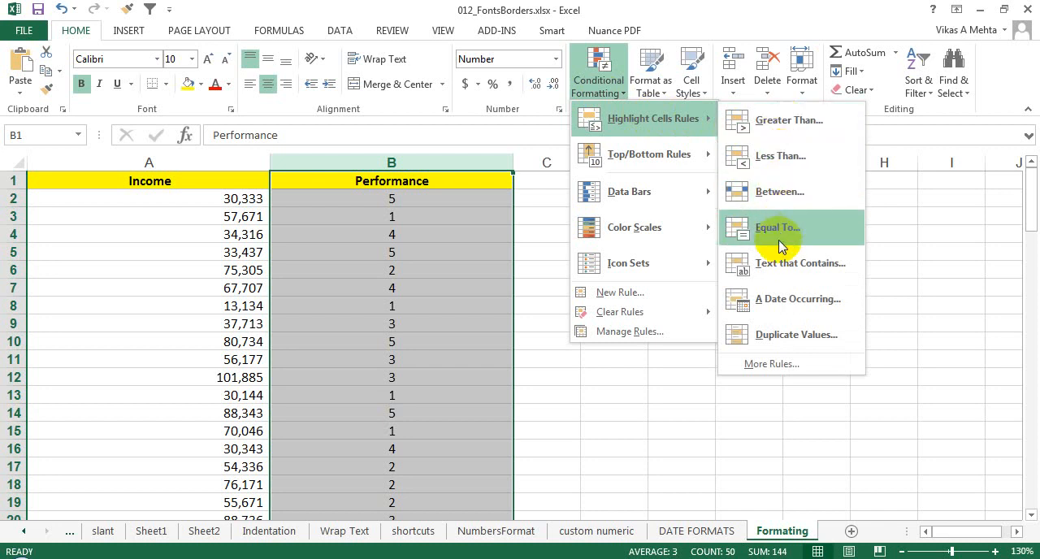
mouse_move(786, 227)
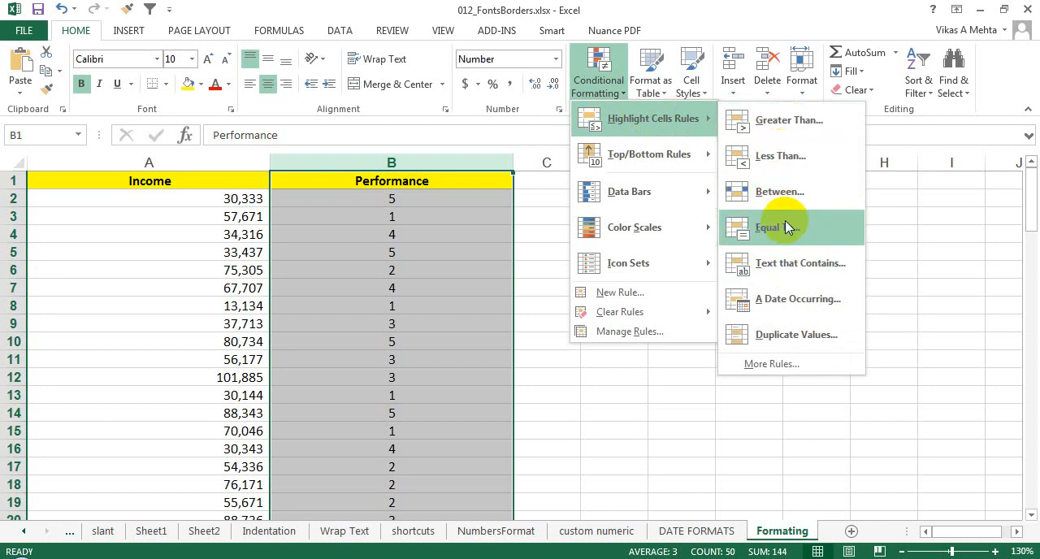
Step: Start an Equal To rule on Performance, trying values 2 and 3 before settling on 1
left_click(777, 227)
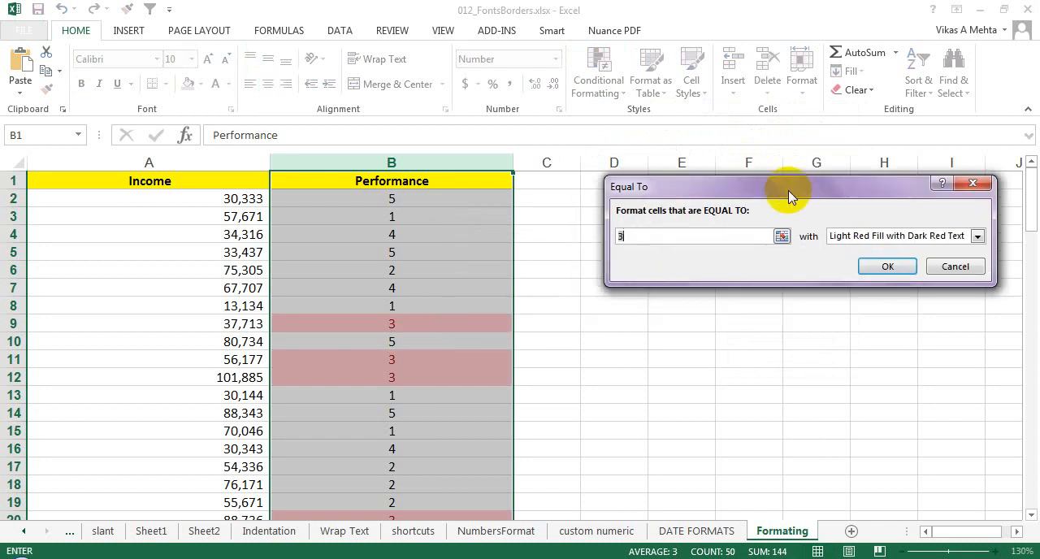
mouse_move(713, 241)
type("1")
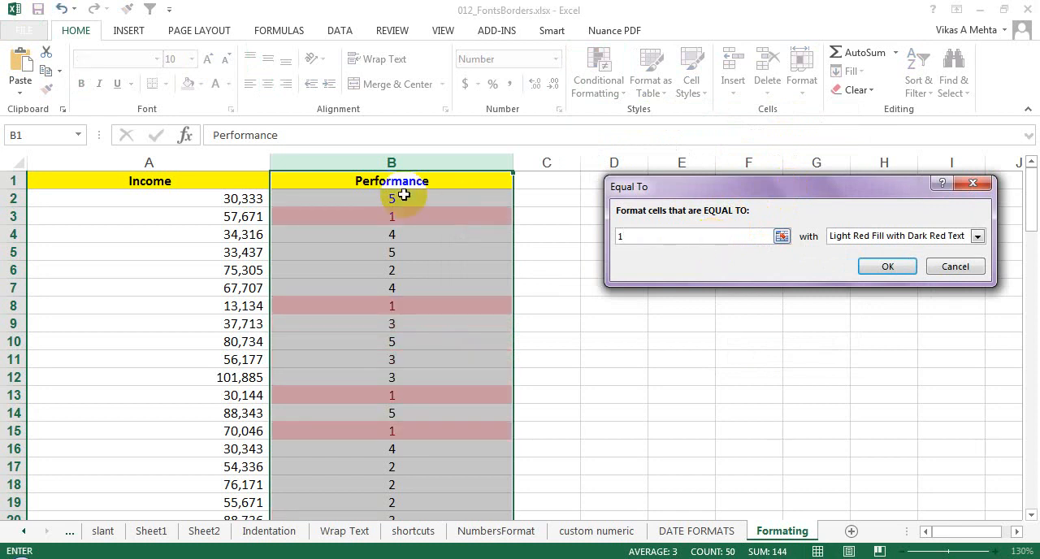
mouse_move(581, 238)
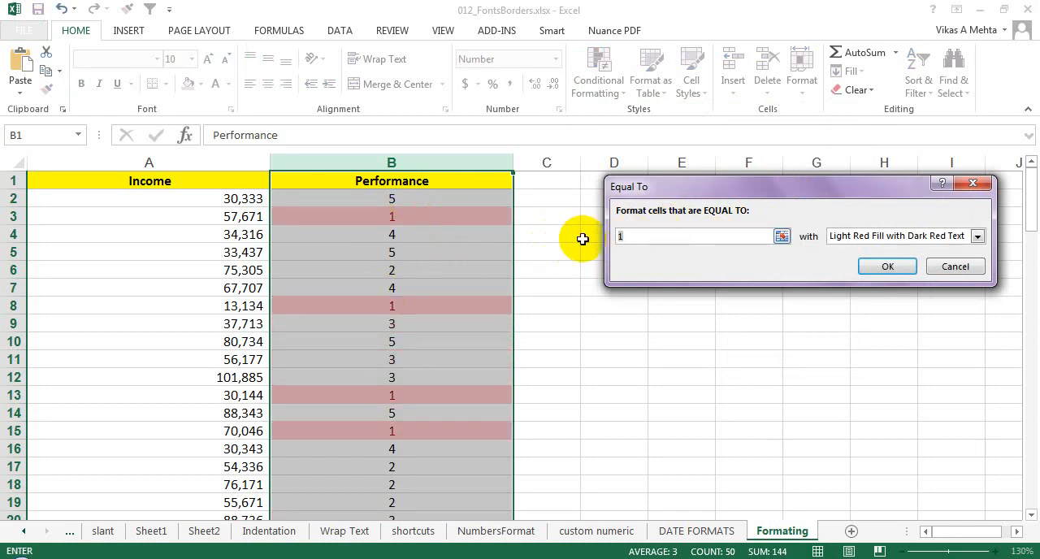
type("2")
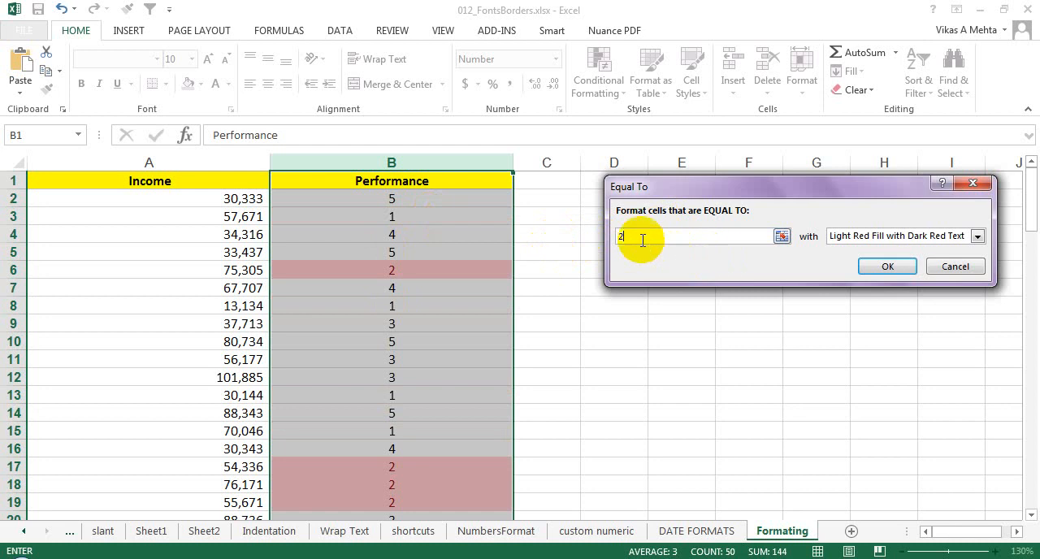
type("3")
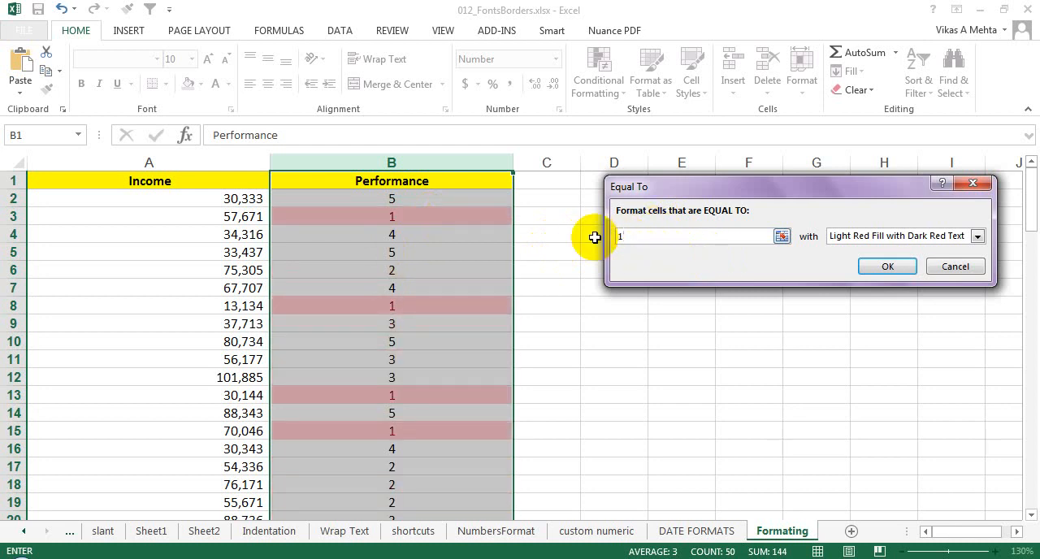
Step: Preview the yellow, green, light red, red text and red border presets, then choose Custom Format
left_click(979, 237)
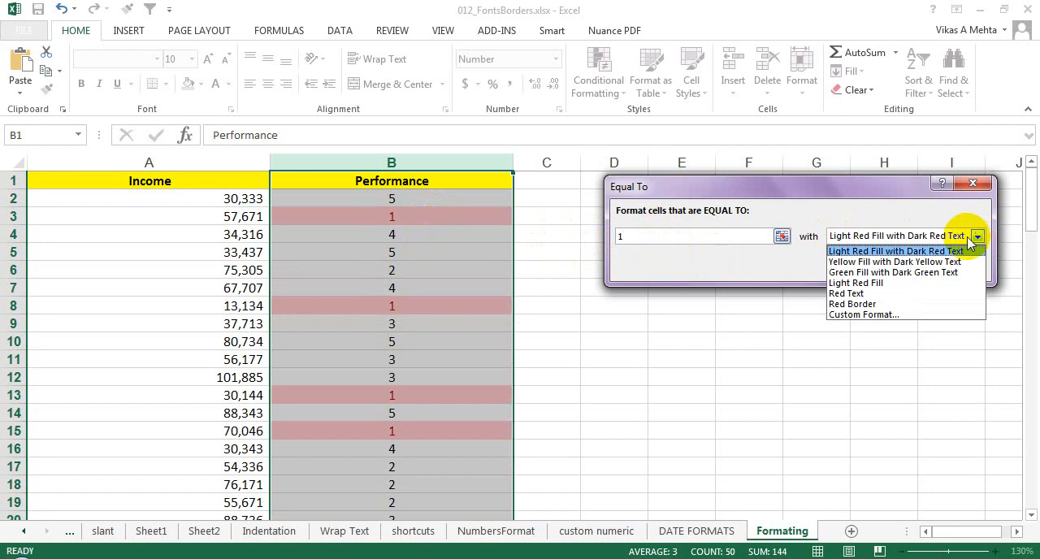
left_click(894, 260)
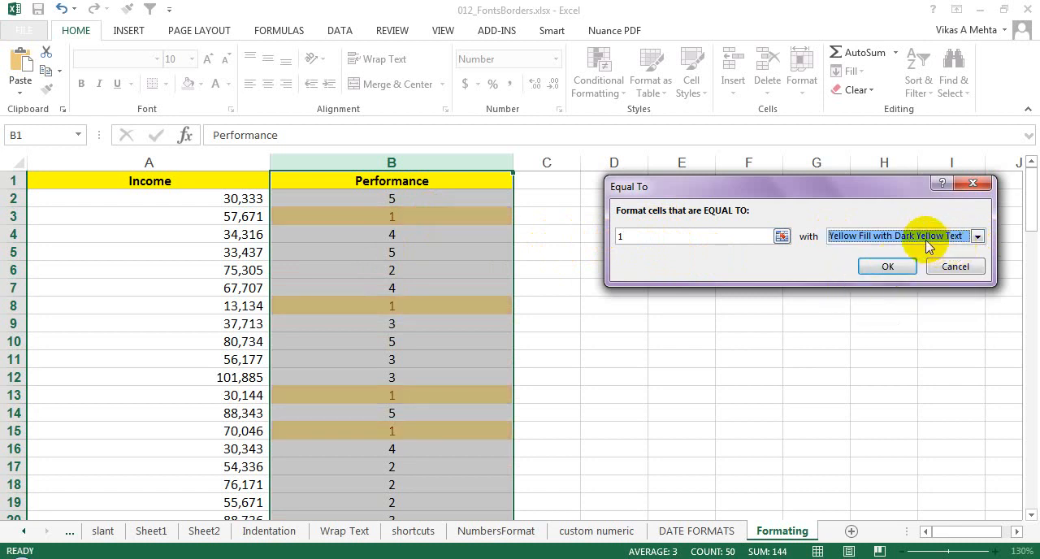
left_click(978, 236)
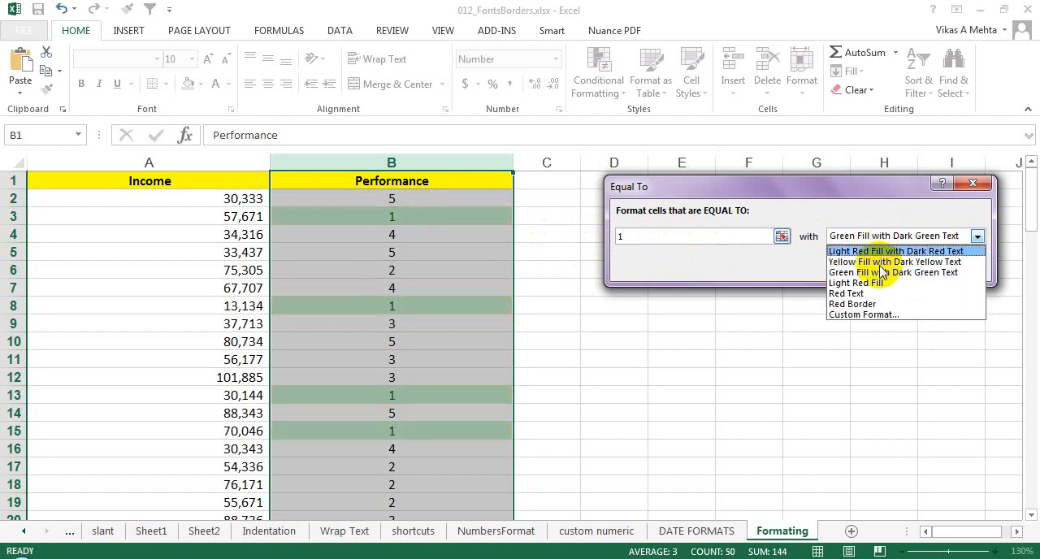
left_click(854, 283)
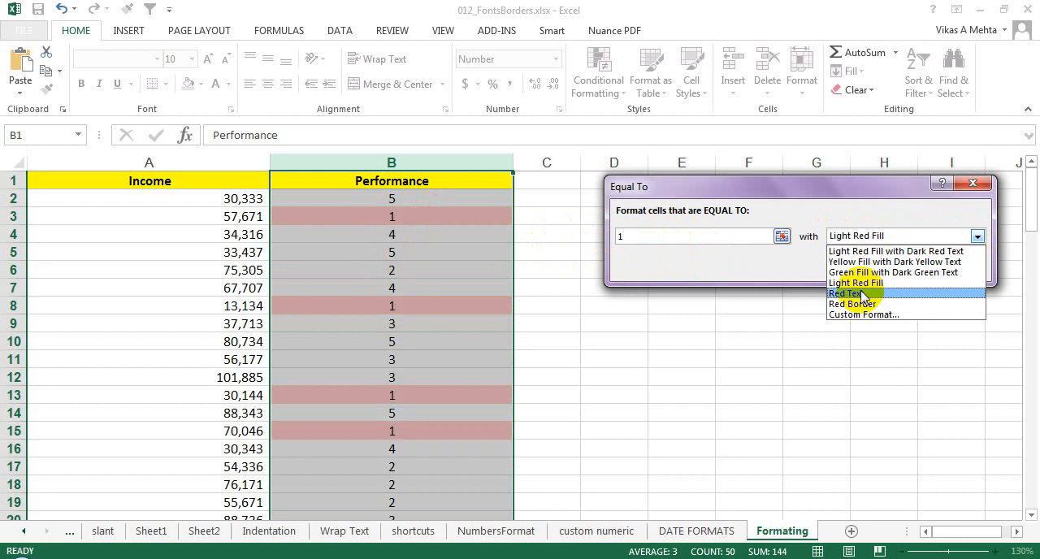
left_click(849, 294)
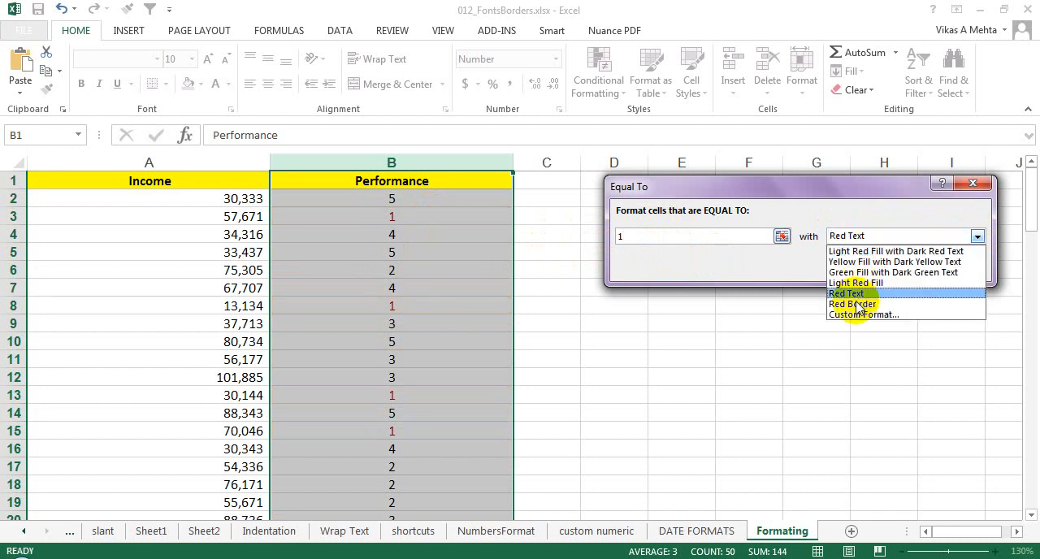
left_click(852, 302)
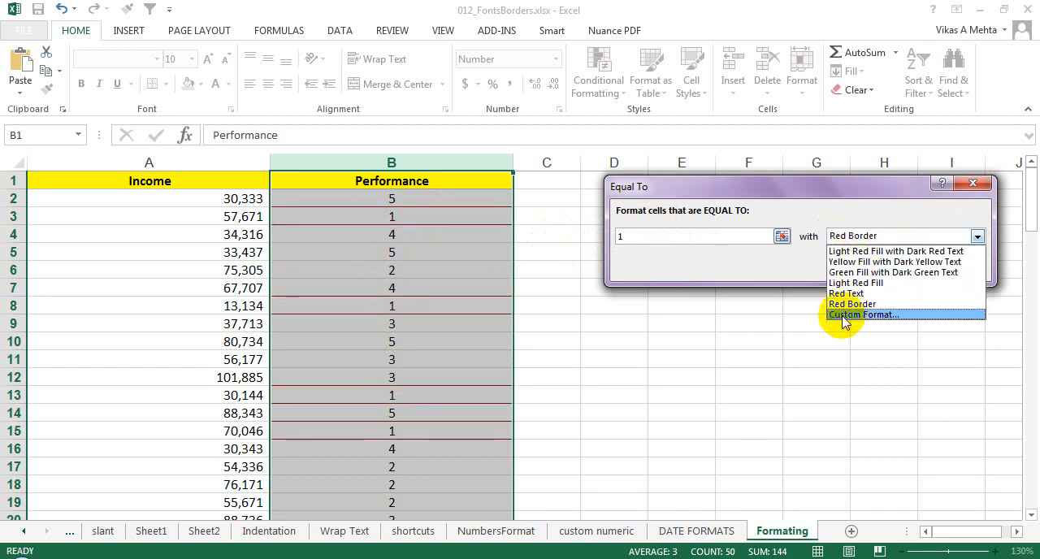
left_click(861, 315)
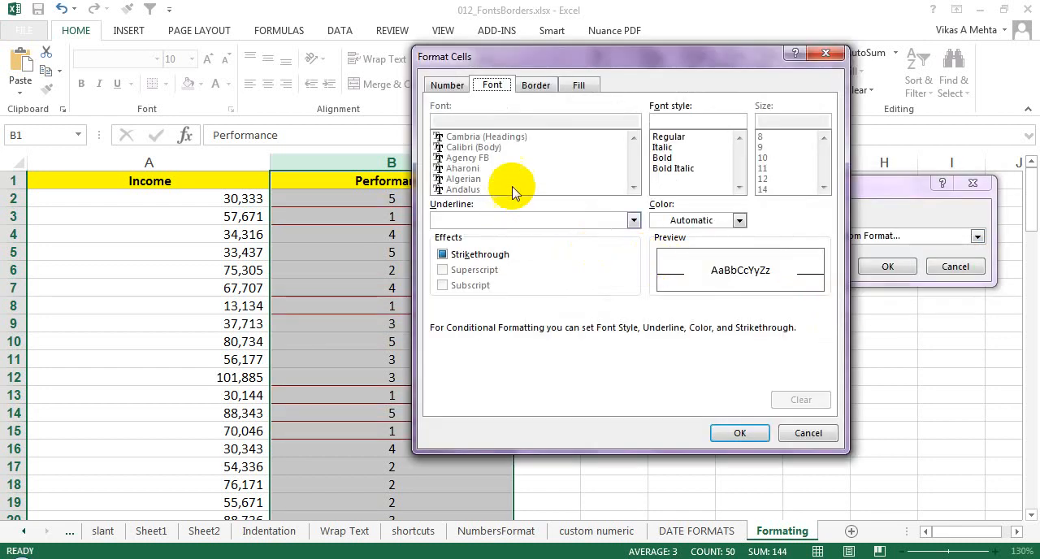
mouse_move(537, 84)
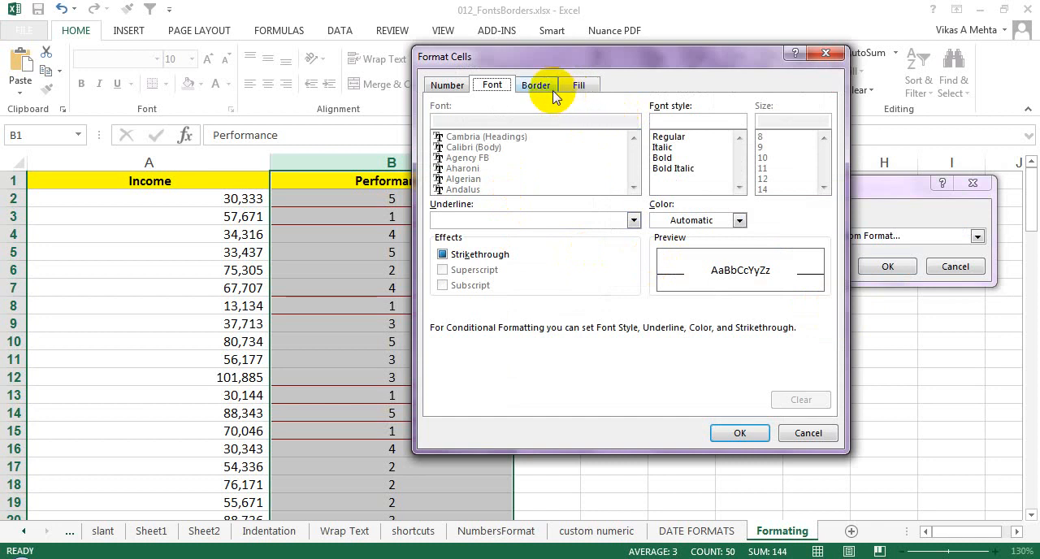
Step: Apply Light Red Fill with Dark Red Text to Performance cells equal to 1 and confirm the rule
left_click(536, 85)
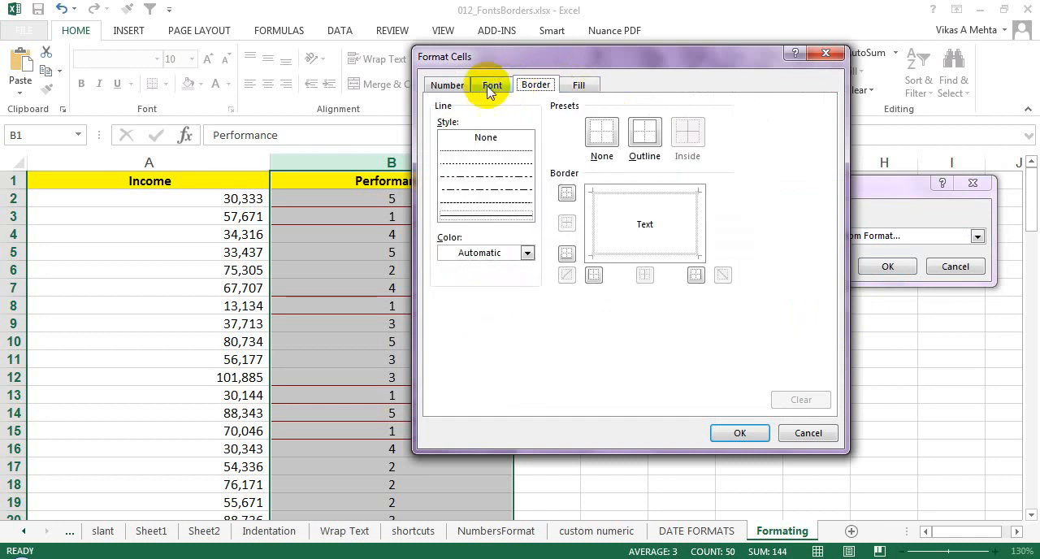
left_click(490, 84)
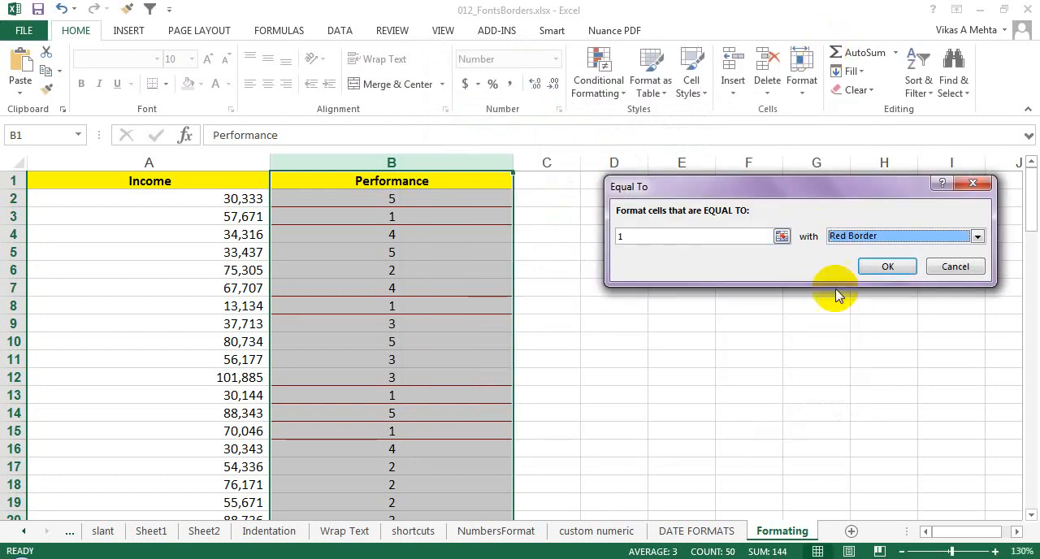
left_click(978, 236)
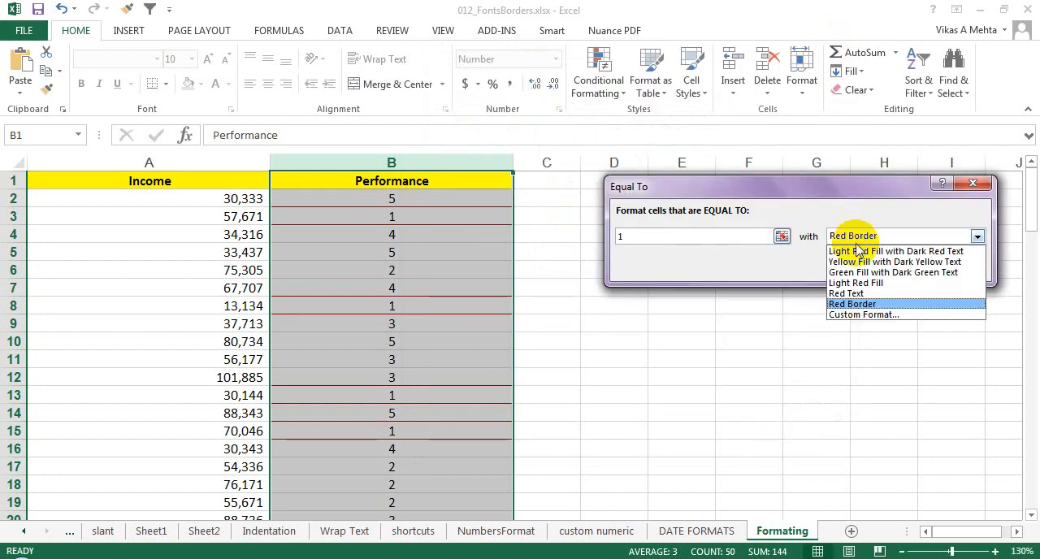
left_click(897, 250)
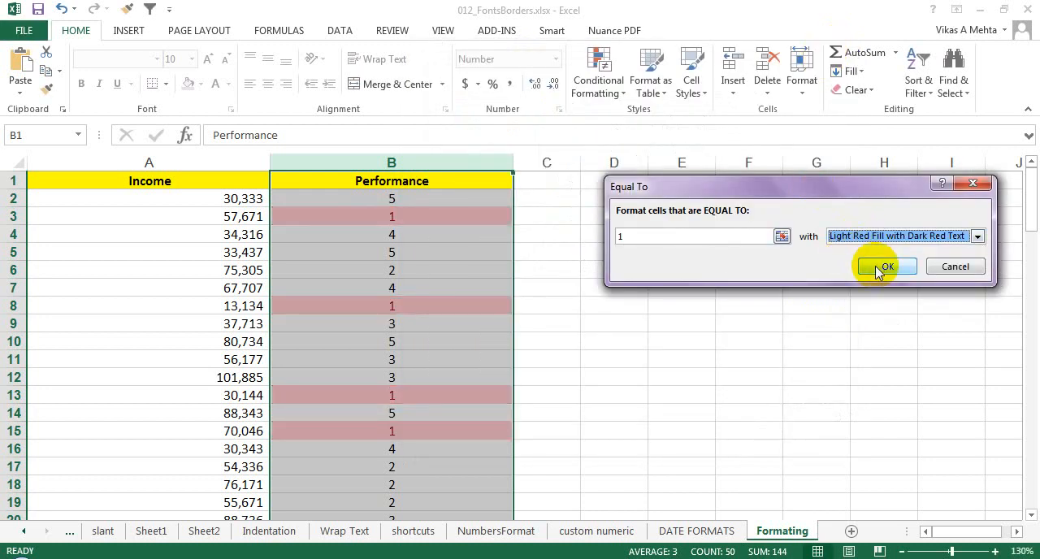
left_click(884, 266)
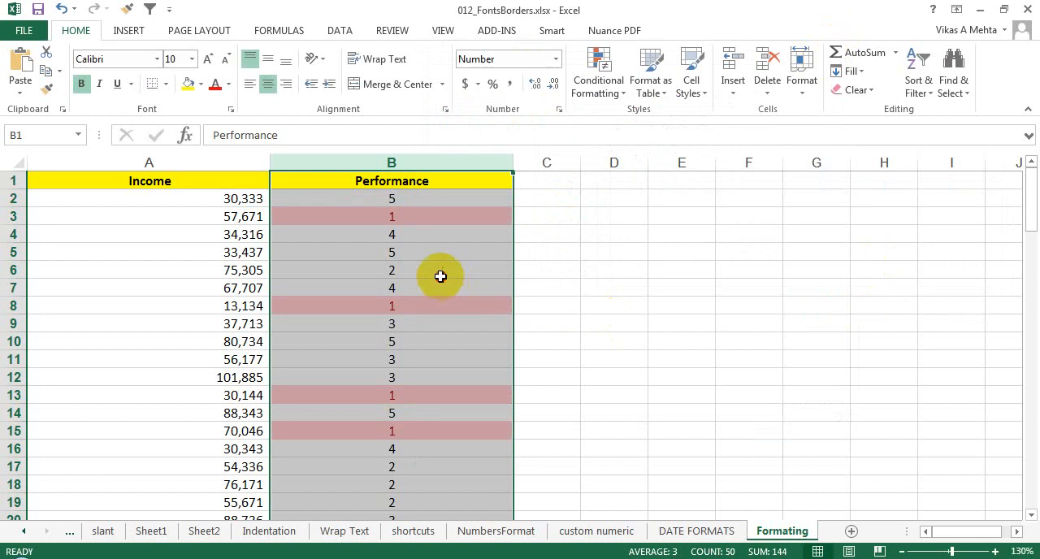
Step: Change B3 to 2 and B4 to 1 so the light red shading moves from B3 to B4
left_click(392, 216)
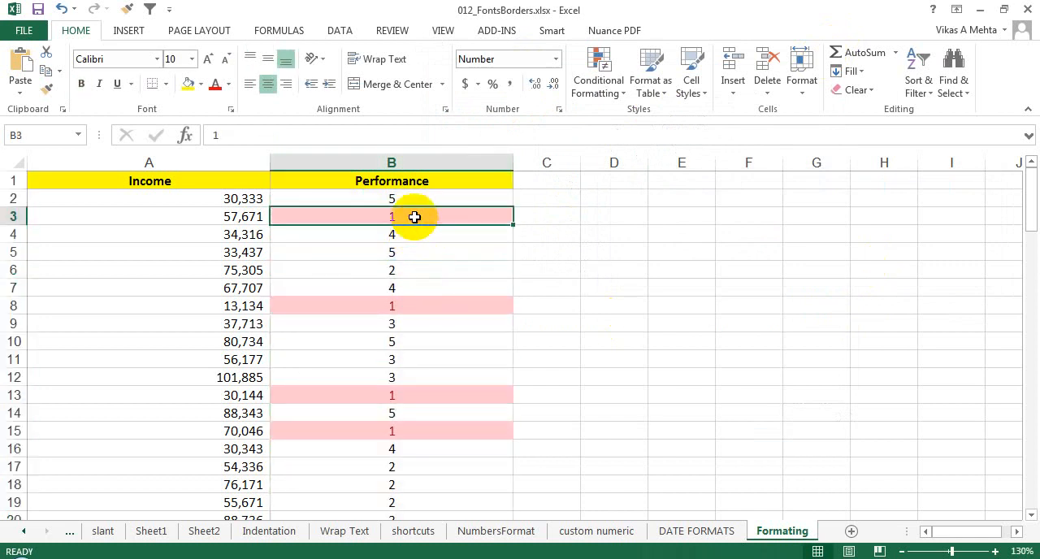
mouse_move(388, 224)
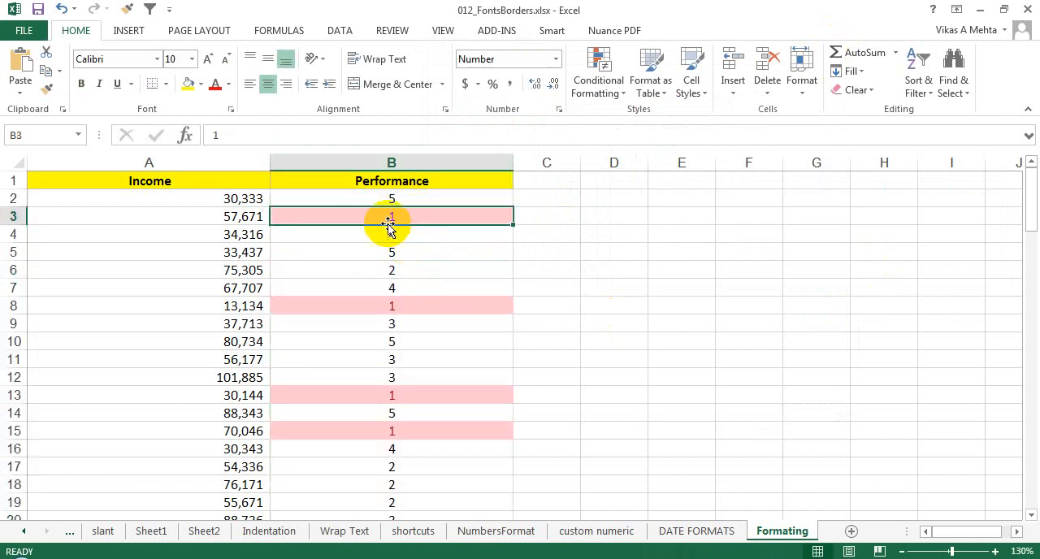
mouse_move(387, 252)
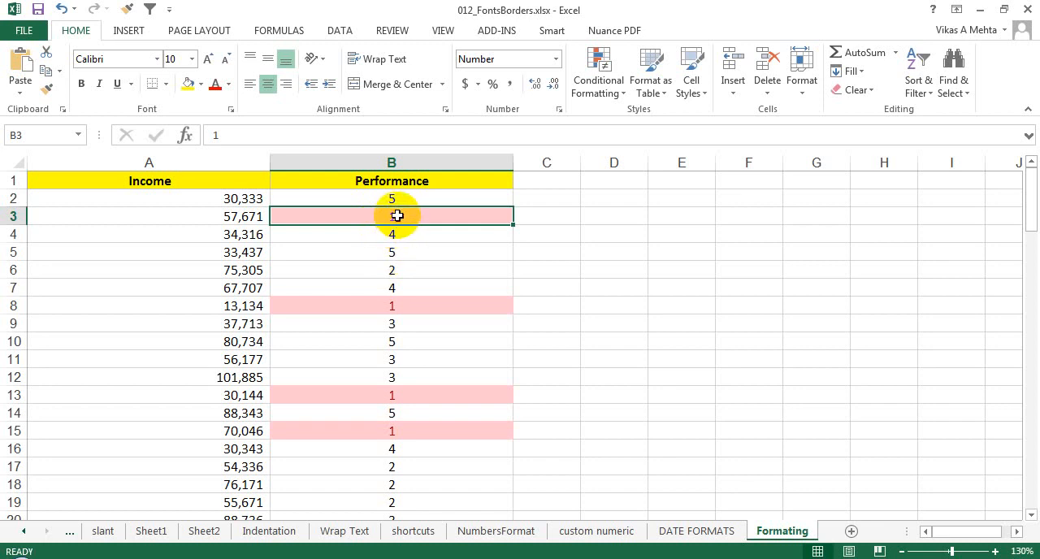
type("1")
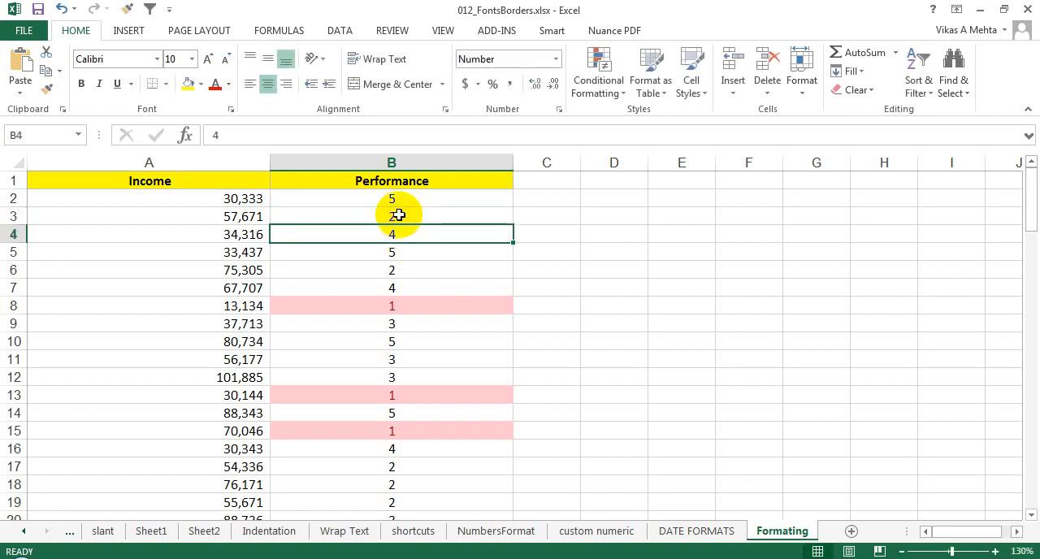
type("1")
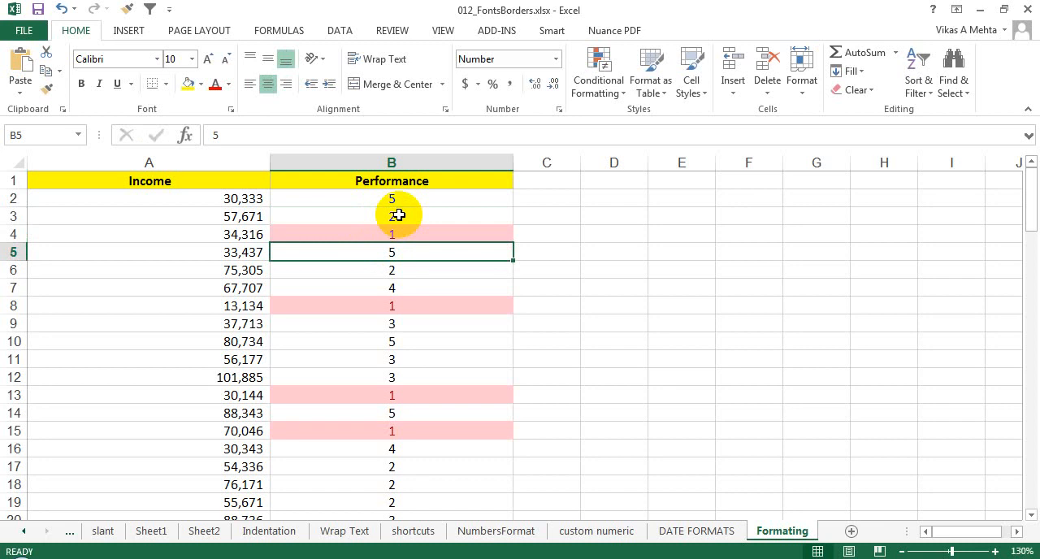
mouse_move(390, 213)
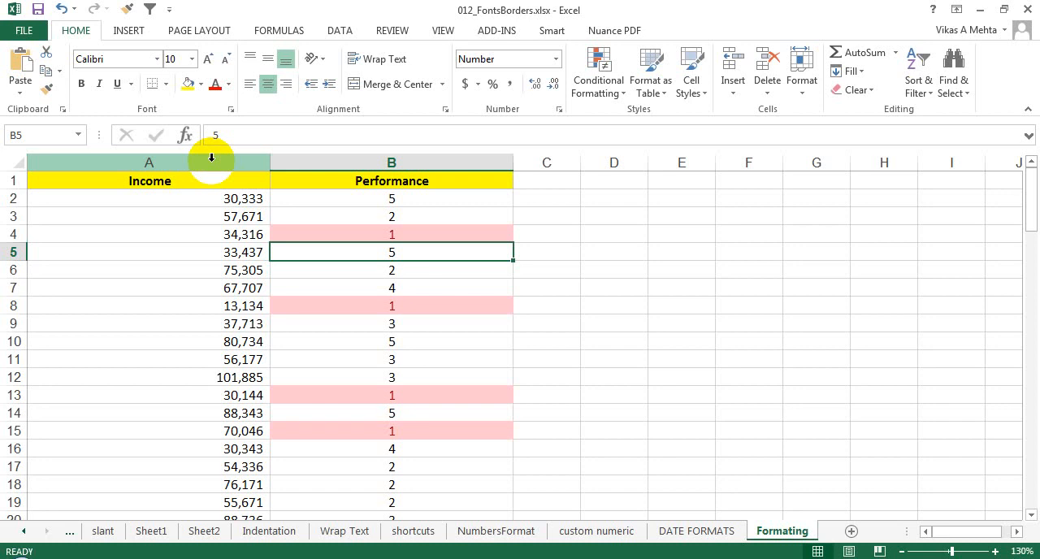
Step: Select the Income column A and start a Top 10 Items rule for it
left_click(149, 163)
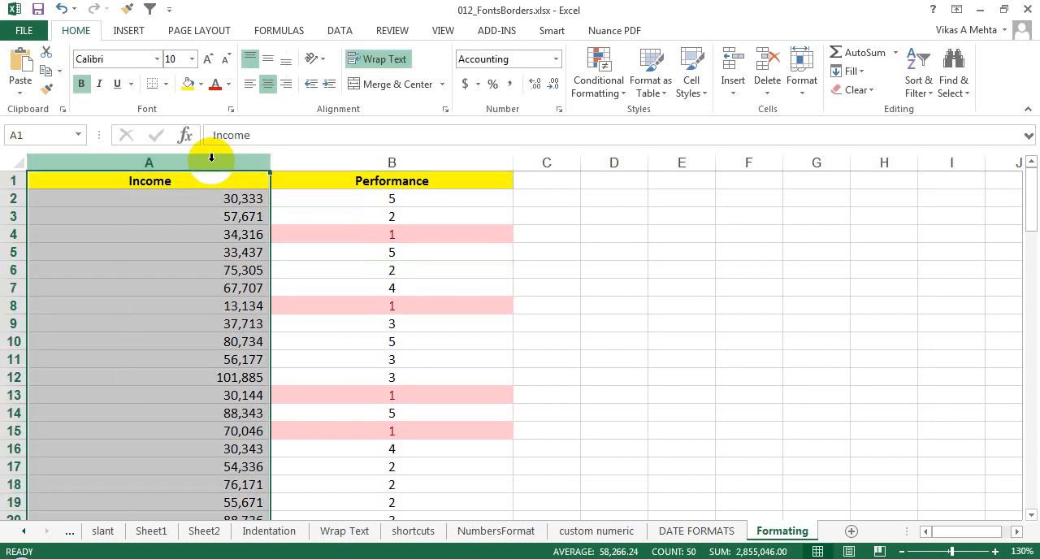
mouse_move(598, 73)
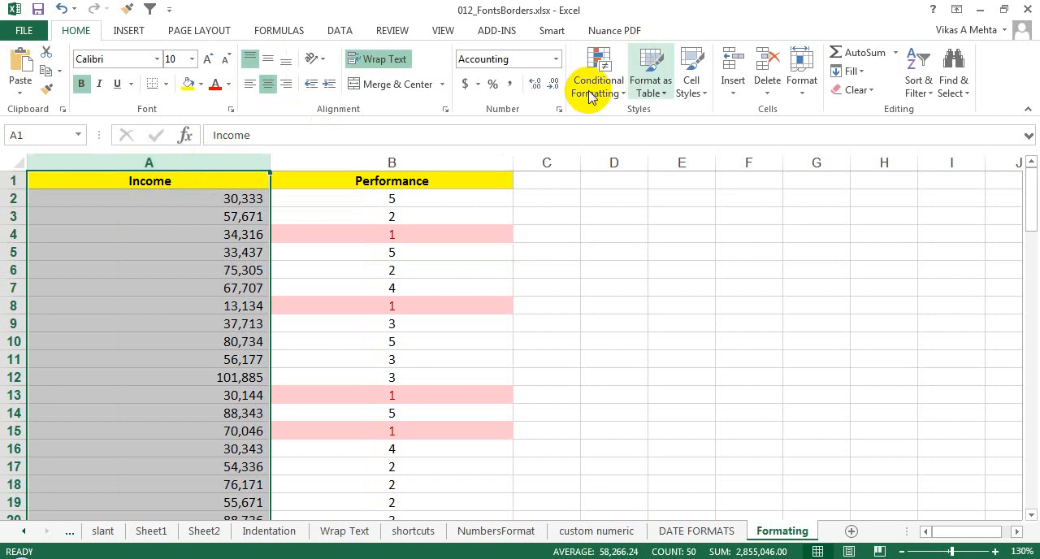
left_click(598, 73)
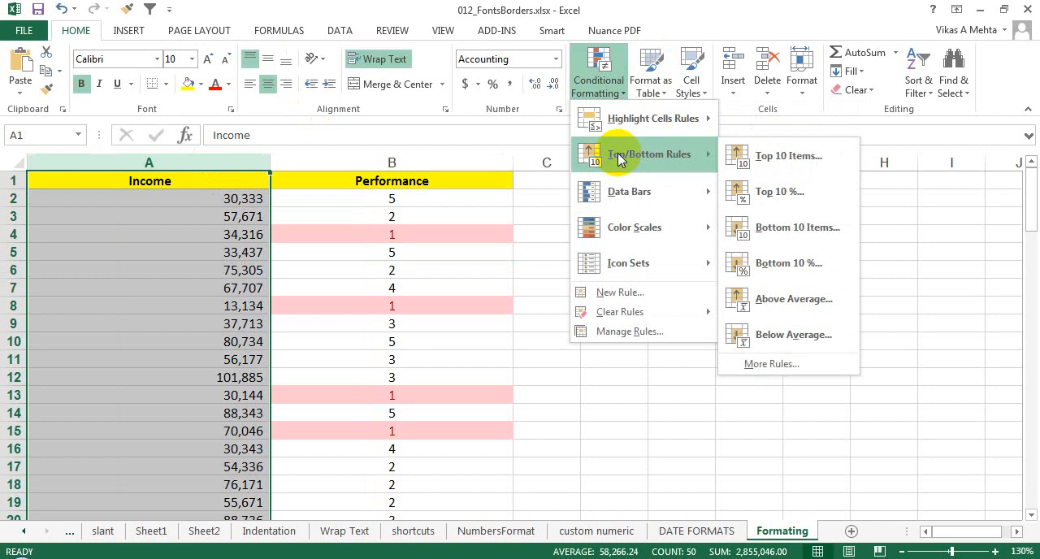
mouse_move(812, 156)
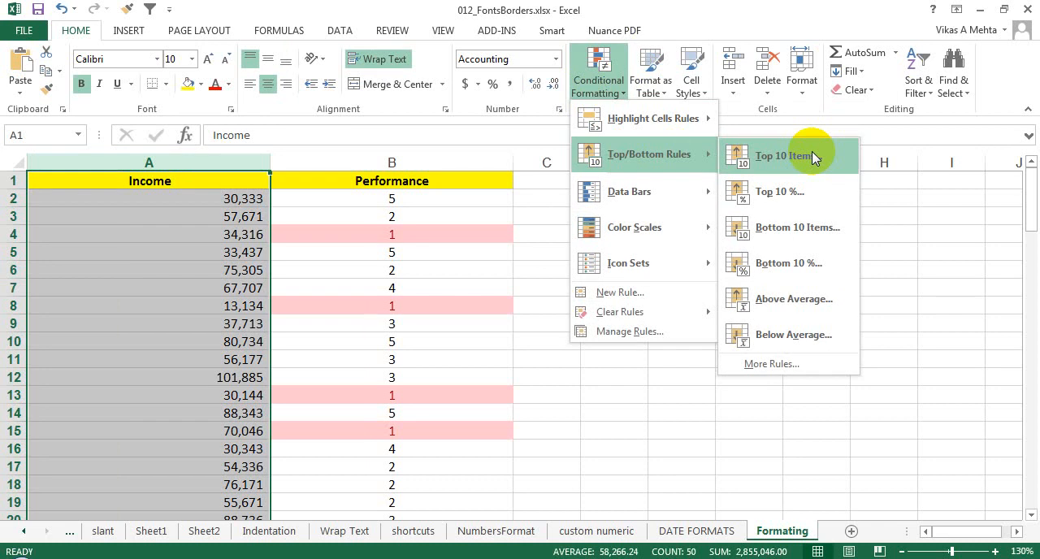
left_click(783, 156)
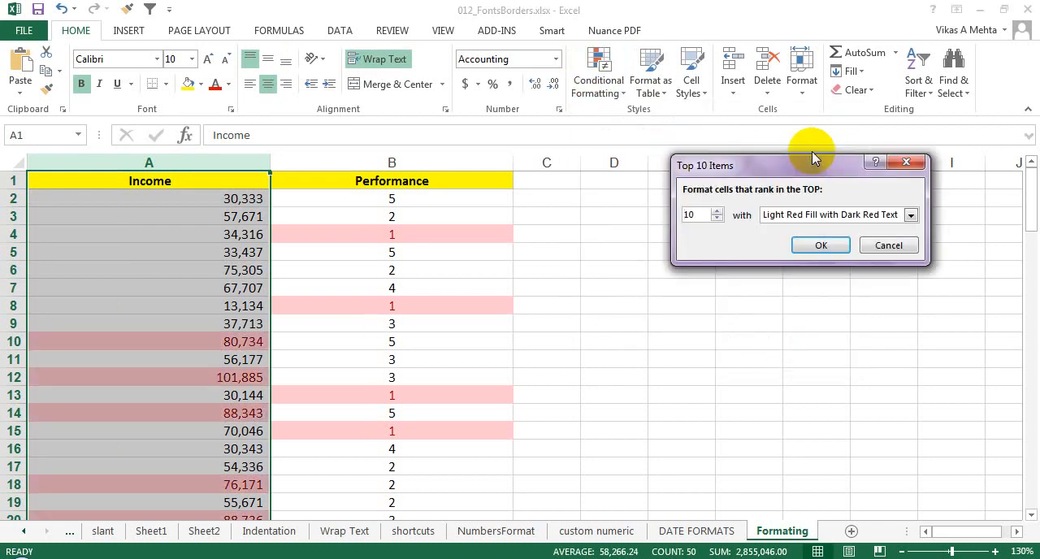
mouse_move(888, 245)
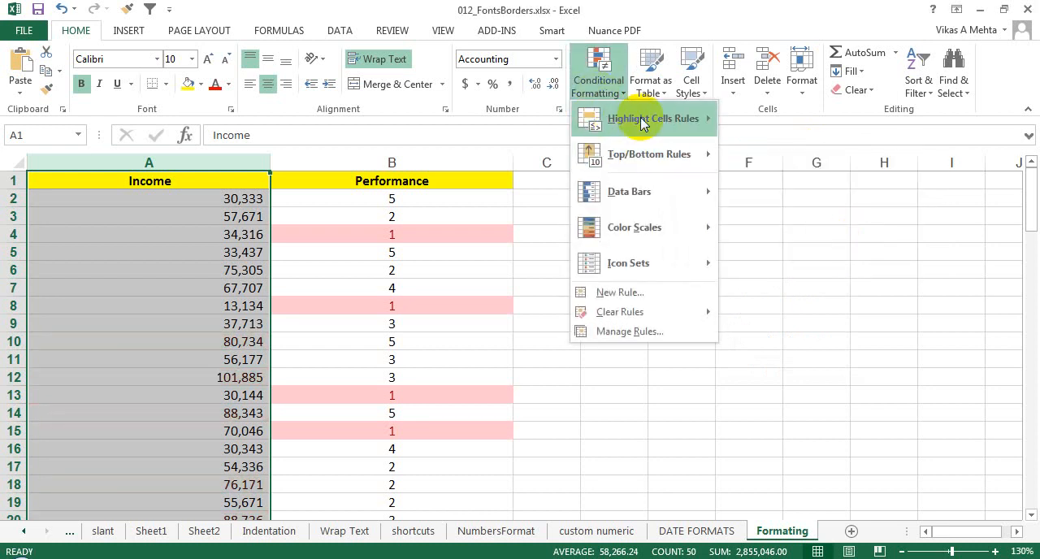
mouse_move(649, 153)
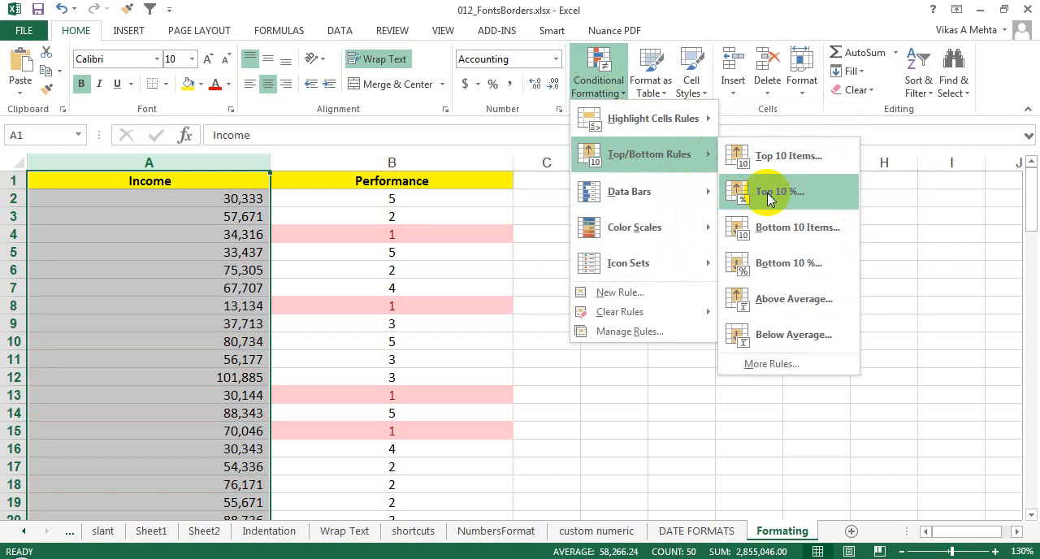
mouse_move(767, 227)
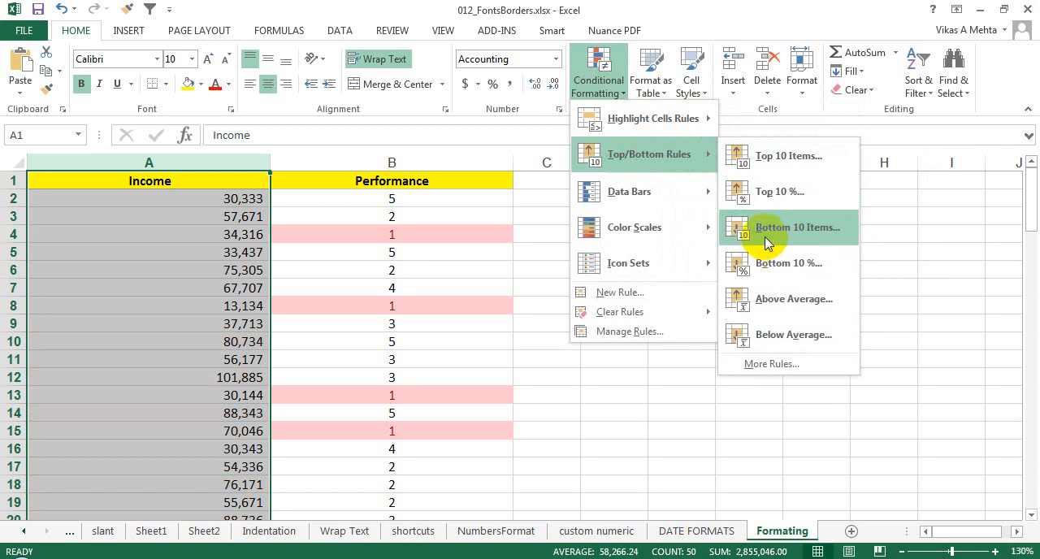
mouse_move(770, 333)
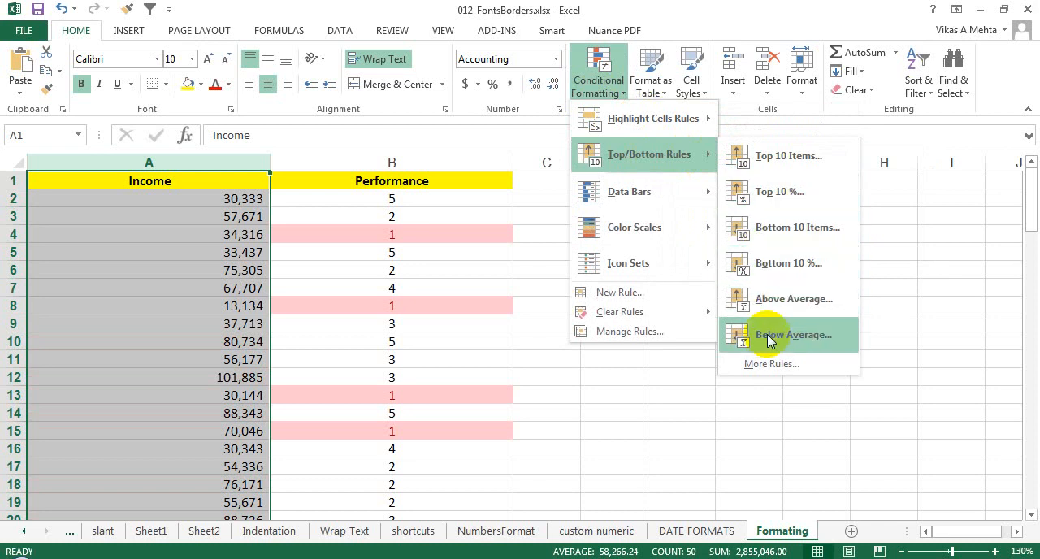
Step: Shade the top 10 Income values with Light Red Fill with Dark Red Text
left_click(788, 156)
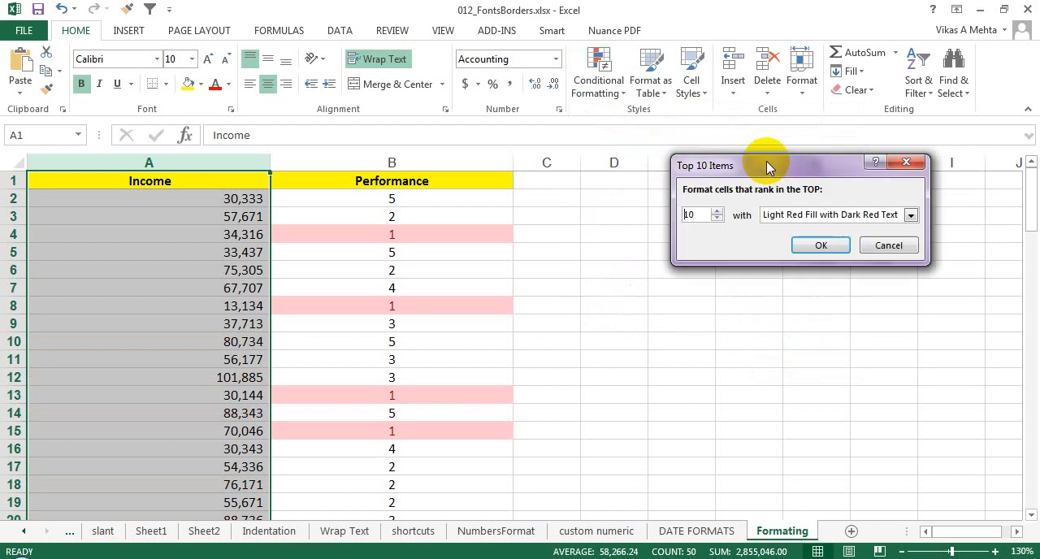
left_click(719, 211)
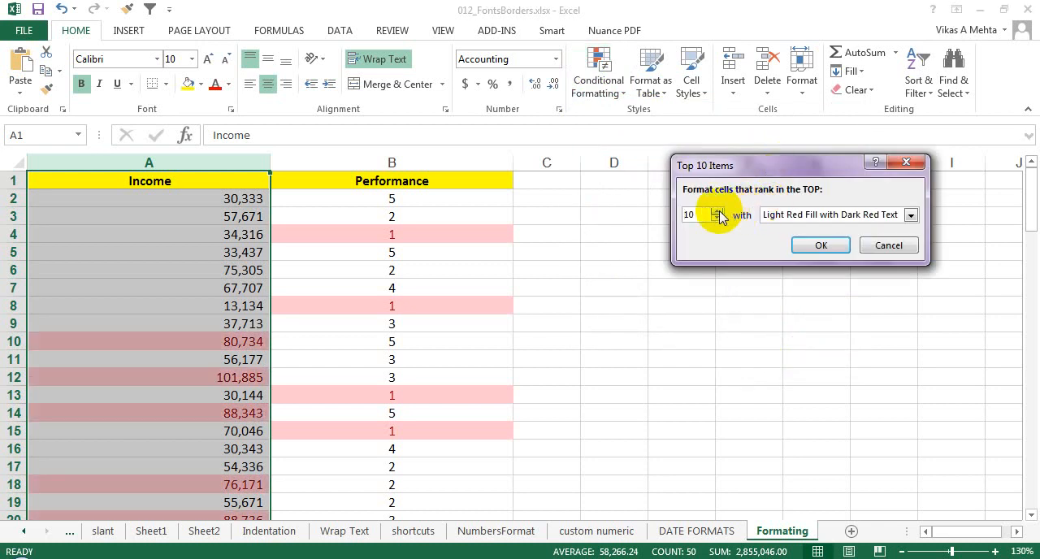
left_click(821, 244)
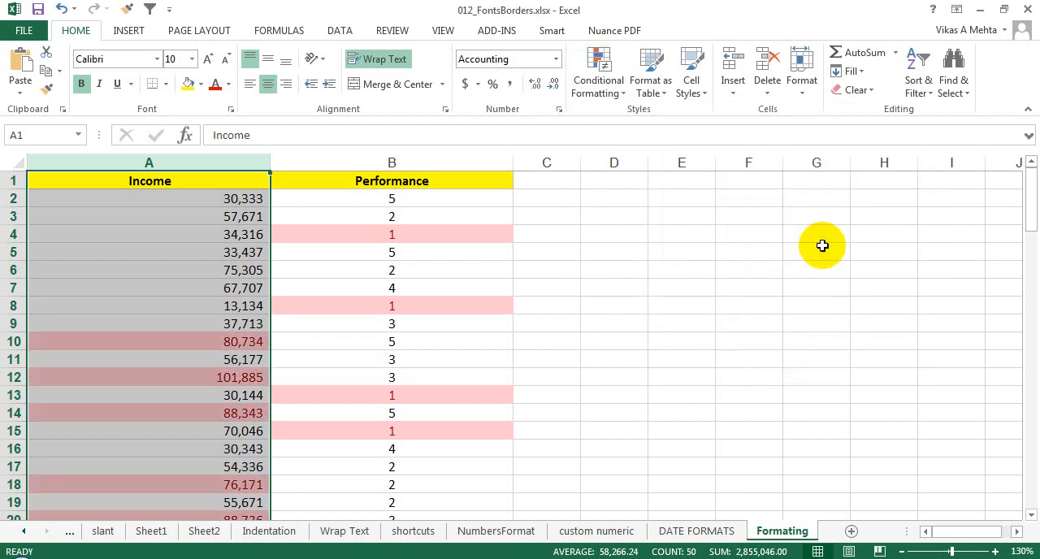
Step: Deselect column A via cell A5 and bring up the Conditional Formatting choices again
left_click(150, 252)
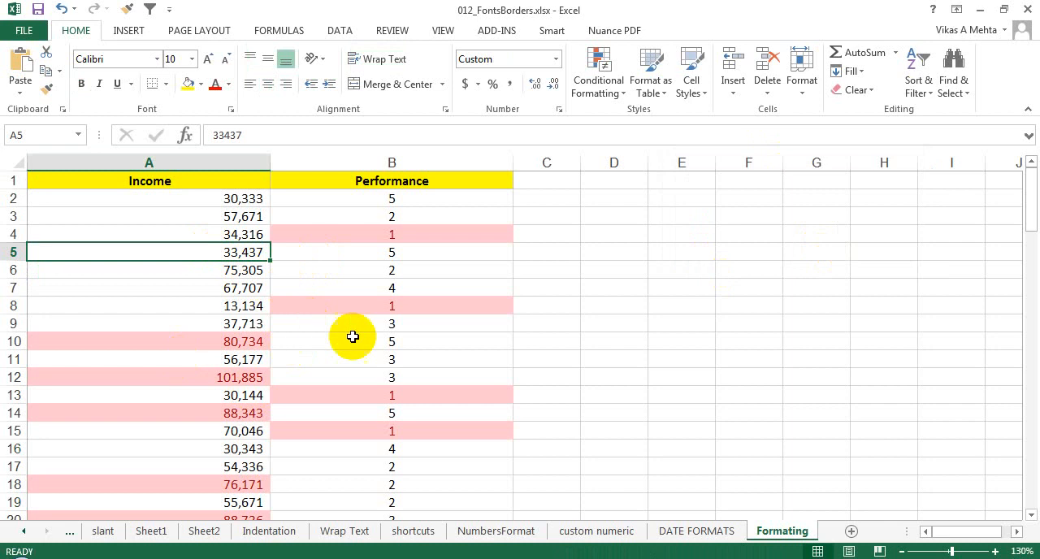
mouse_move(598, 73)
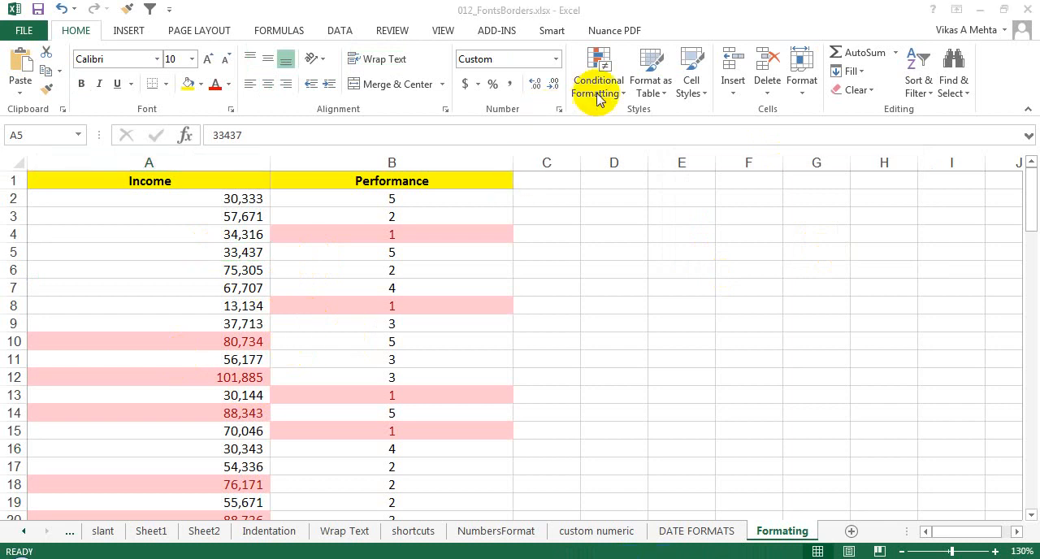
left_click(598, 68)
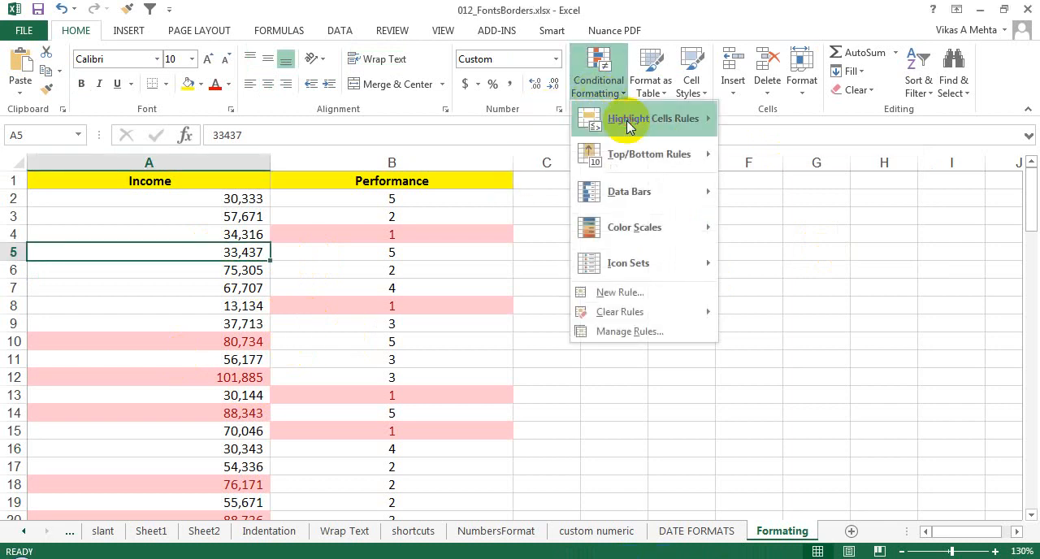